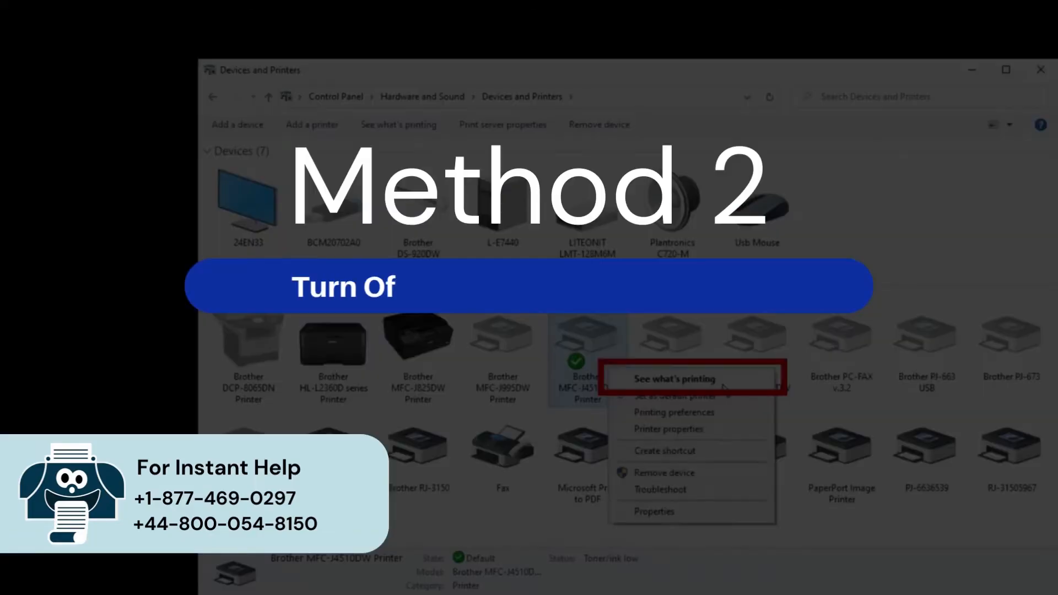
# Step: View the Brother MFC printer's queue and turn off Use Printer Offline
pyautogui.click(671, 378)
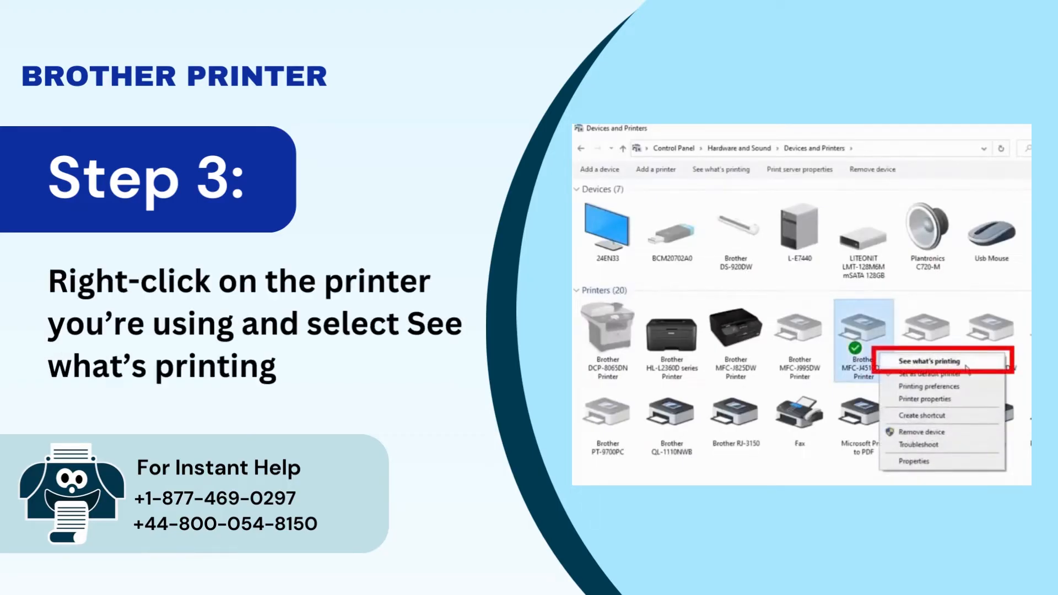
pyautogui.click(926, 360)
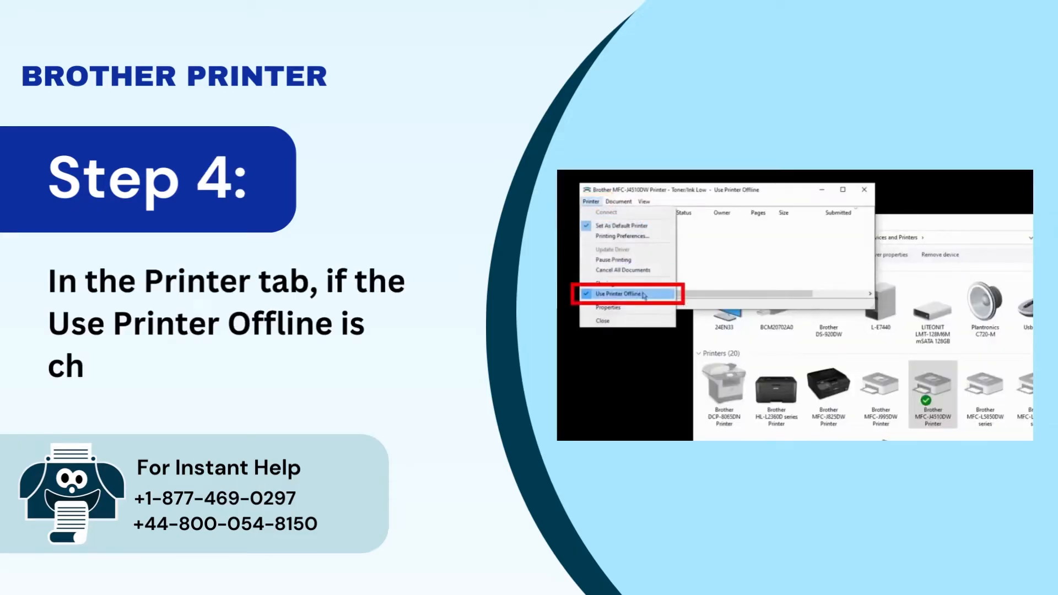
pyautogui.click(625, 294)
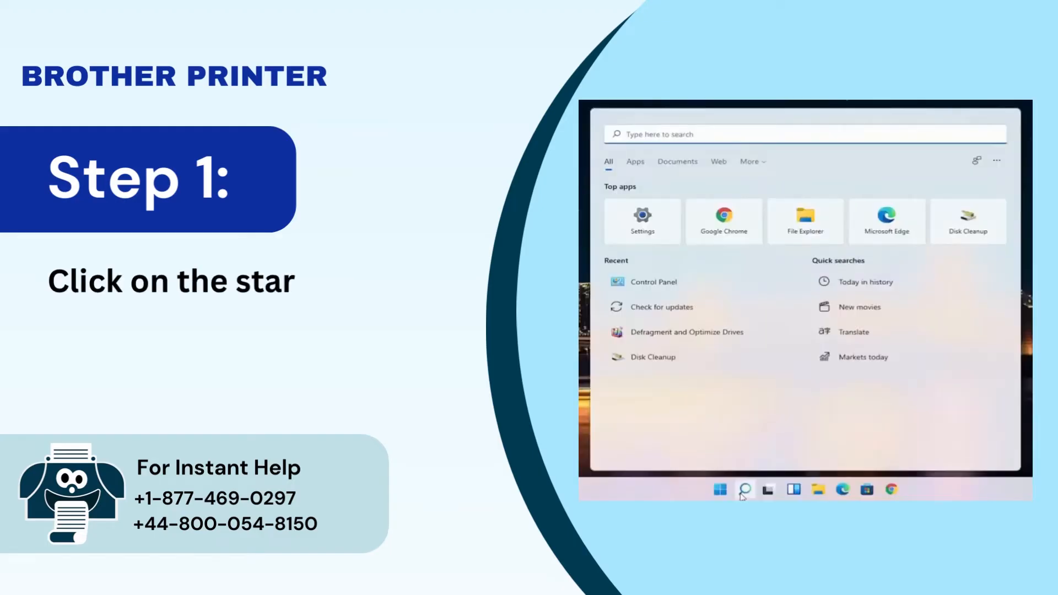
# Step: Search the Start menu for 'control panel'
pyautogui.write('control panel')
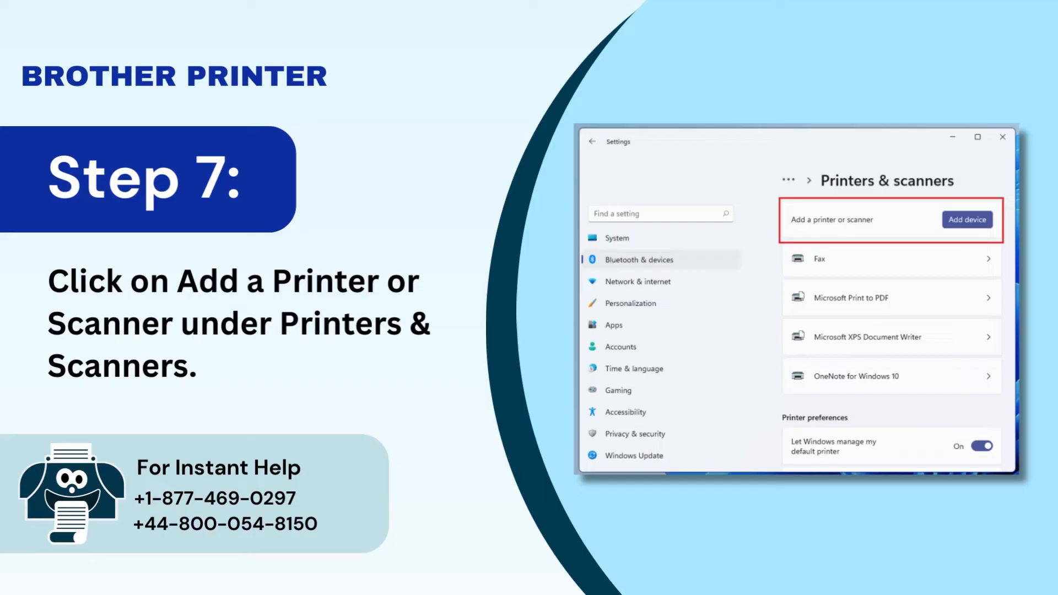
# Step: Add a device in Printers & scanners and choose the Brother printer from the list
pyautogui.click(966, 219)
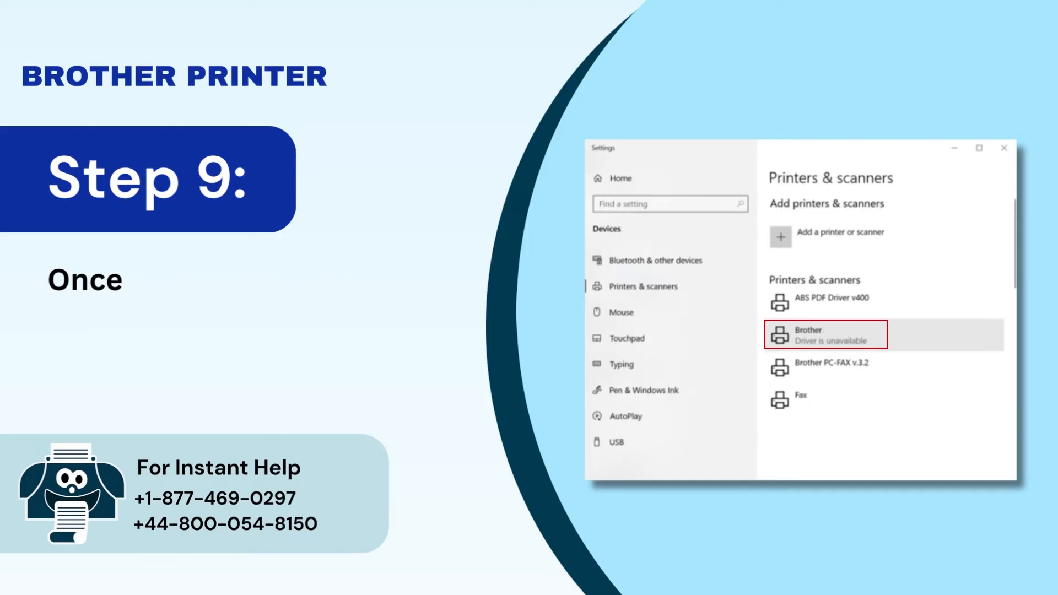
pyautogui.write('your device presents a list of printers, c')
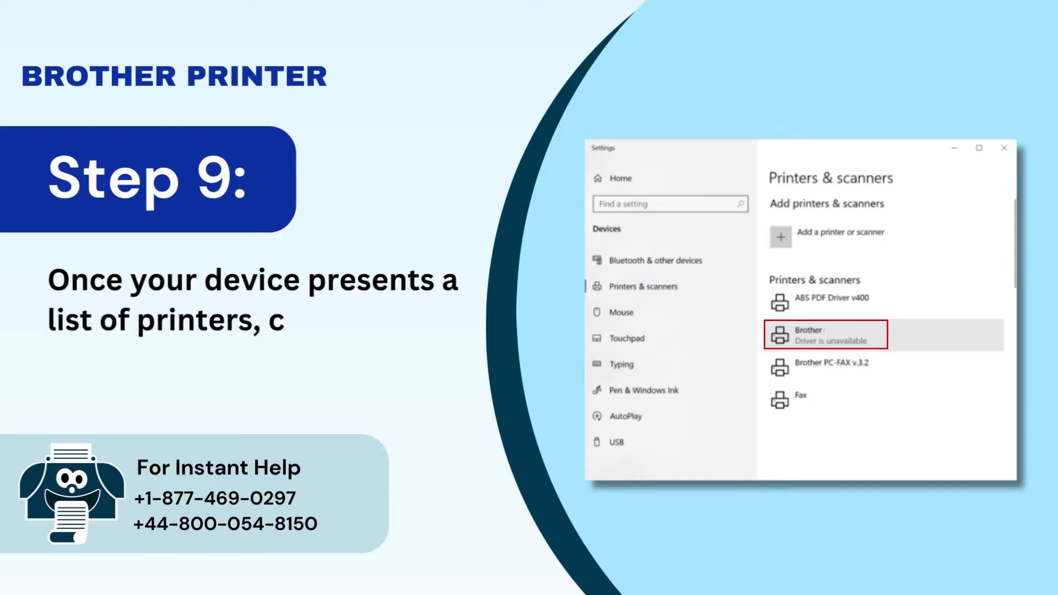
pyautogui.write('choose your printer from the list.')
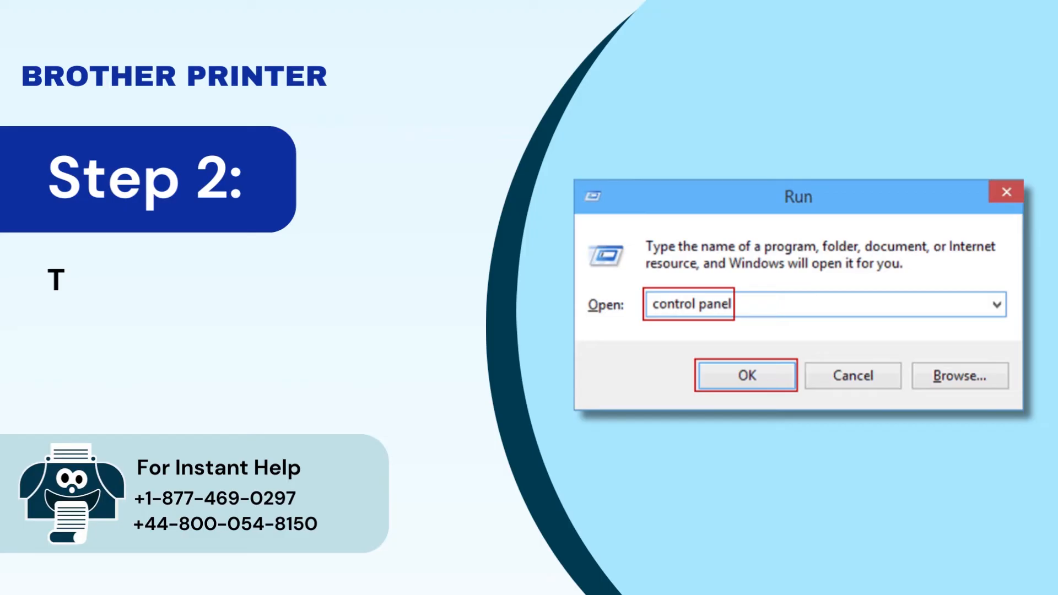
# Step: Launch Control Panel from Run, view small icons, and set the Brother printer as default
pyautogui.write('ype in Control Panel and clic')
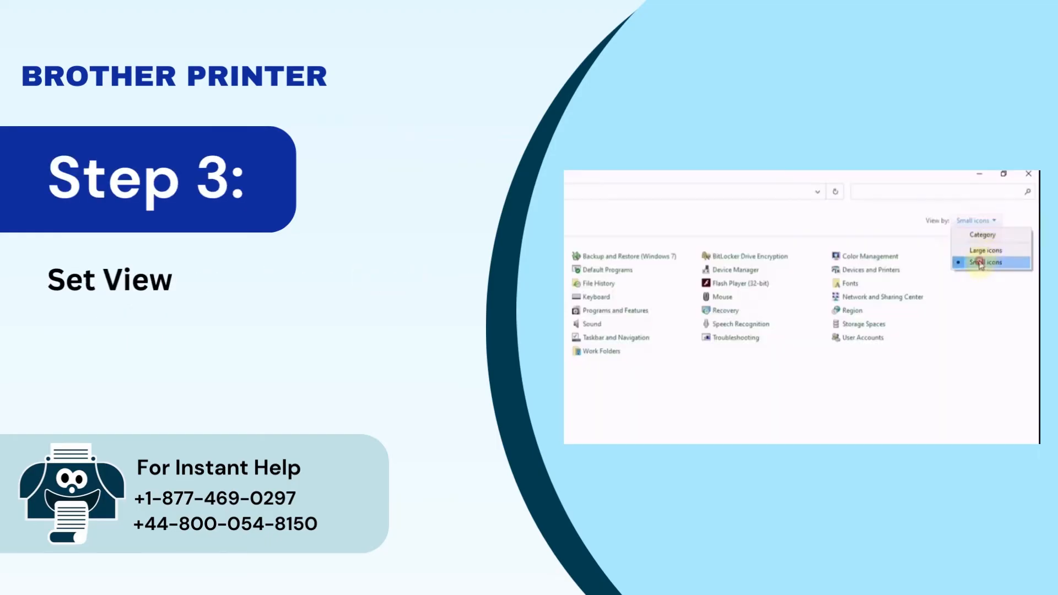
pyautogui.click(986, 261)
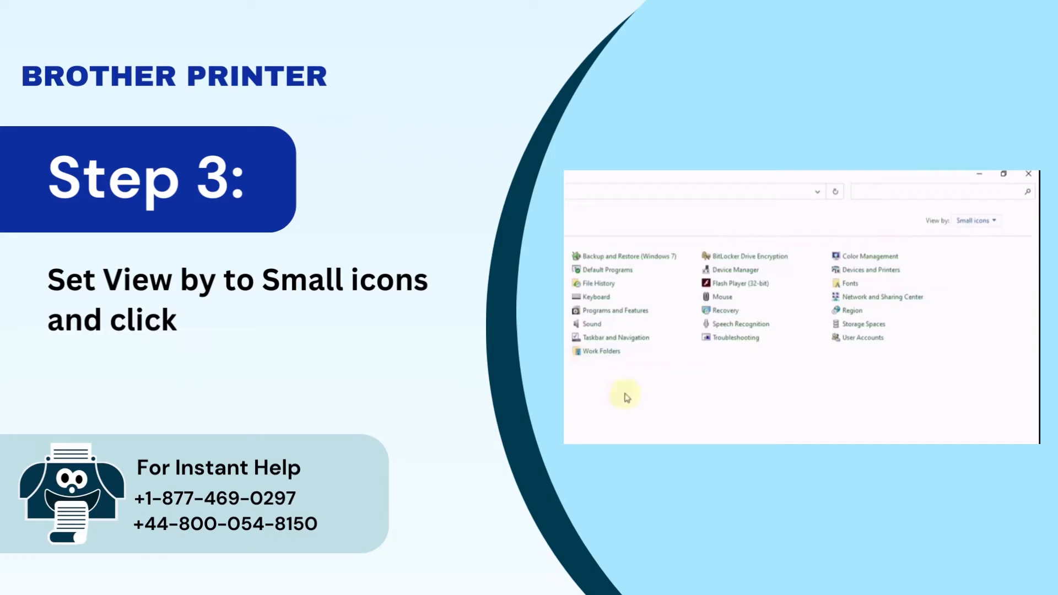
pyautogui.moveTo(883, 270)
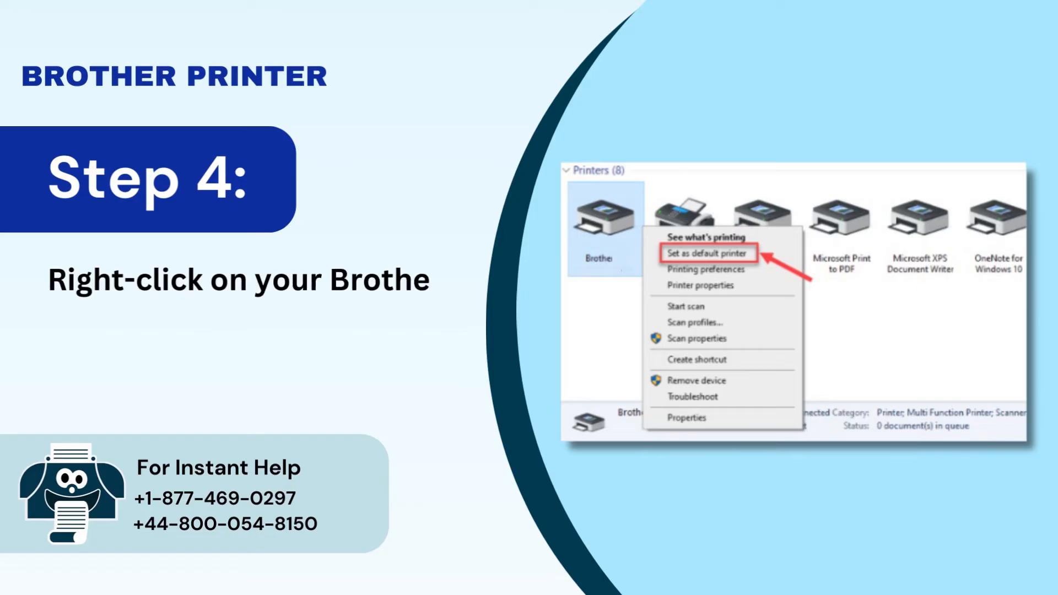
pyautogui.write('printer and select Set as default pri')
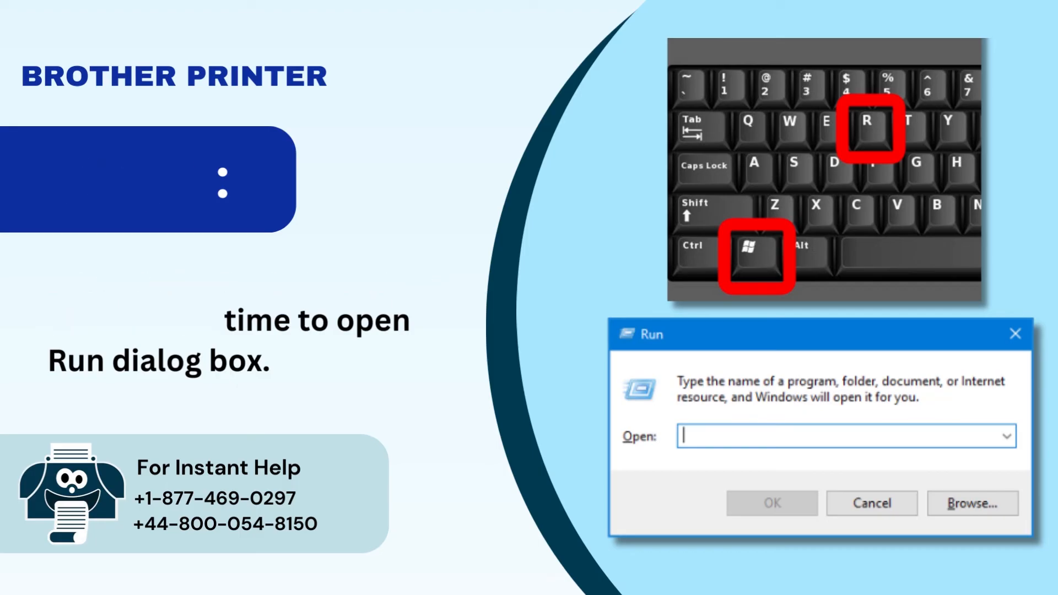
# Step: Run services.msc and restart the Print Spooler service
pyautogui.write('services.msc')
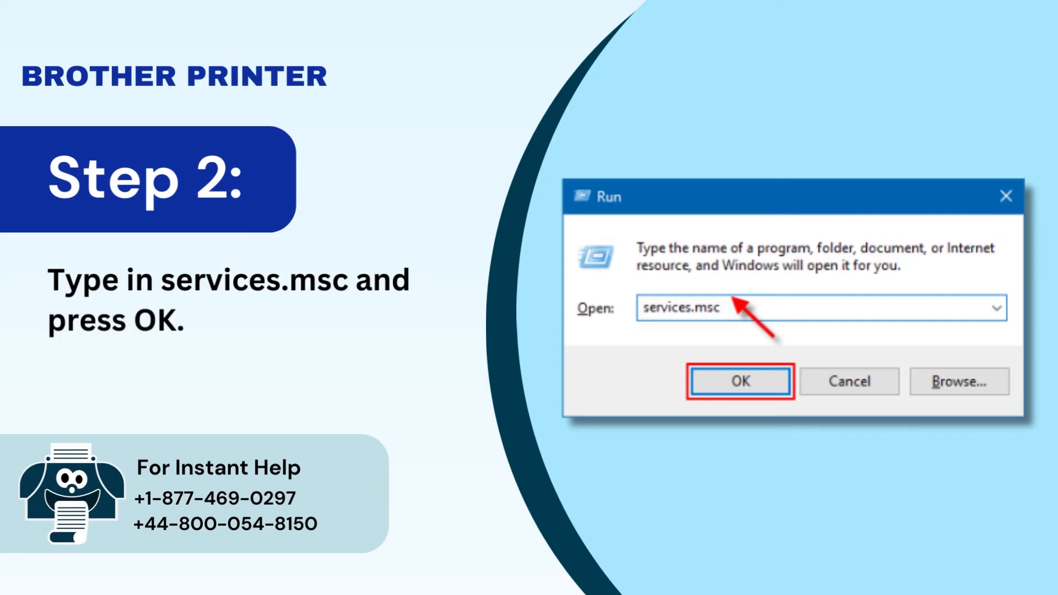
pyautogui.click(739, 381)
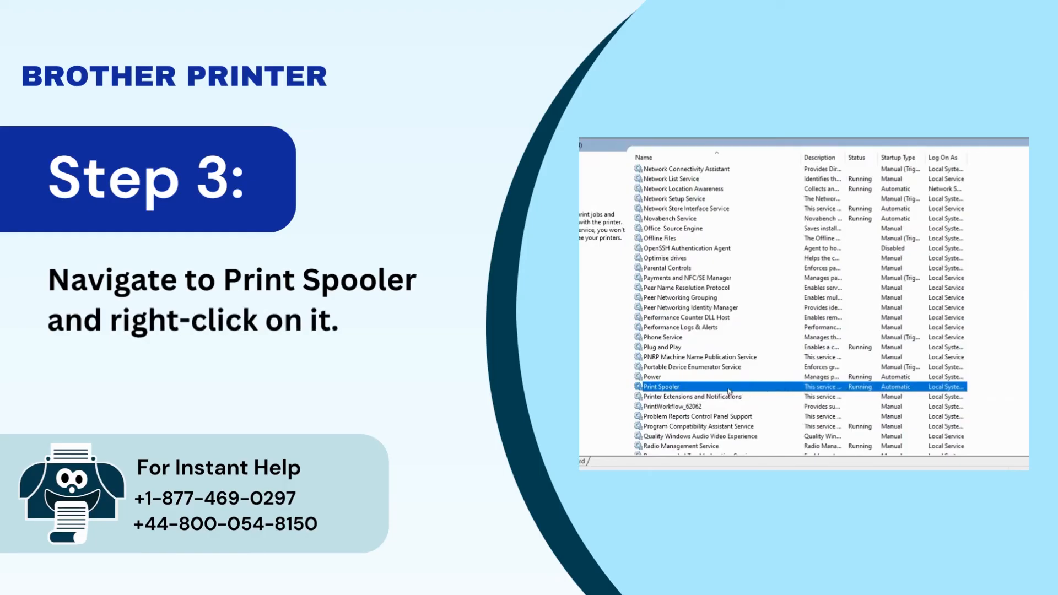
pyautogui.rightClick(660, 386)
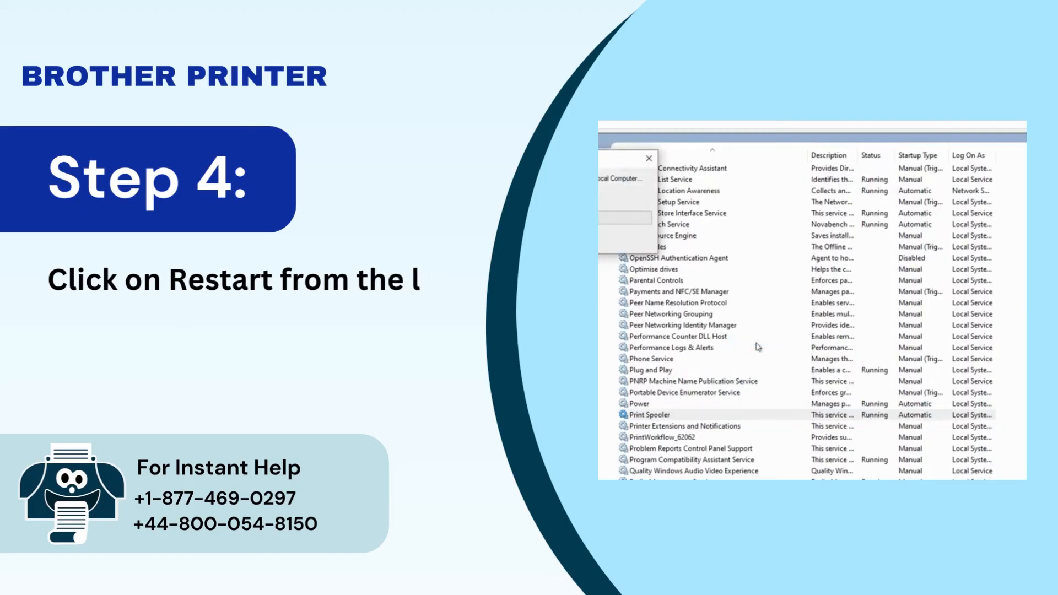
pyautogui.click(664, 386)
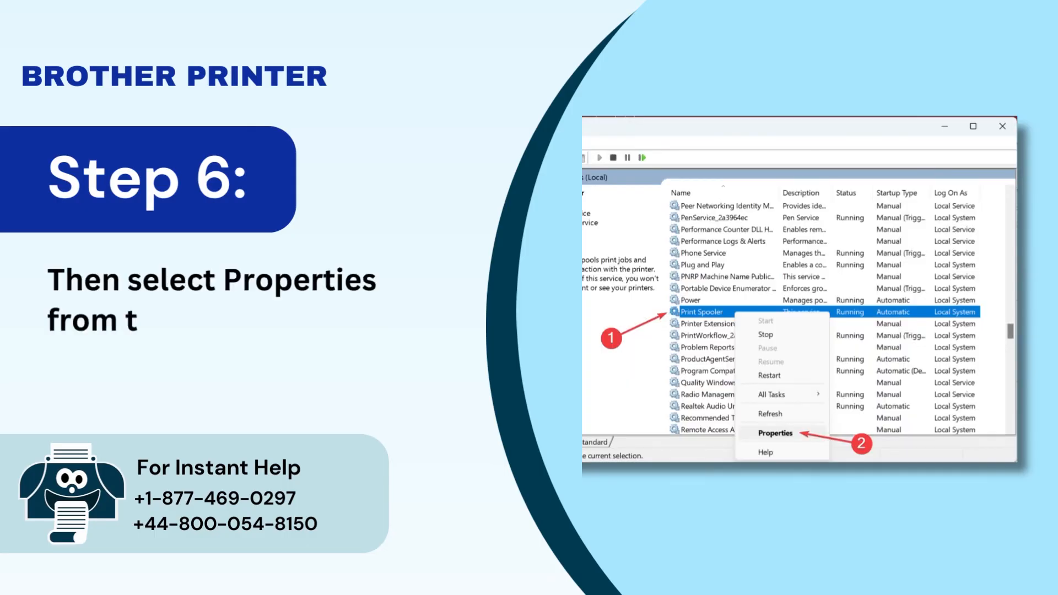
# Step: View Print Spooler properties showing Startup type Automatic and the service running
pyautogui.click(775, 433)
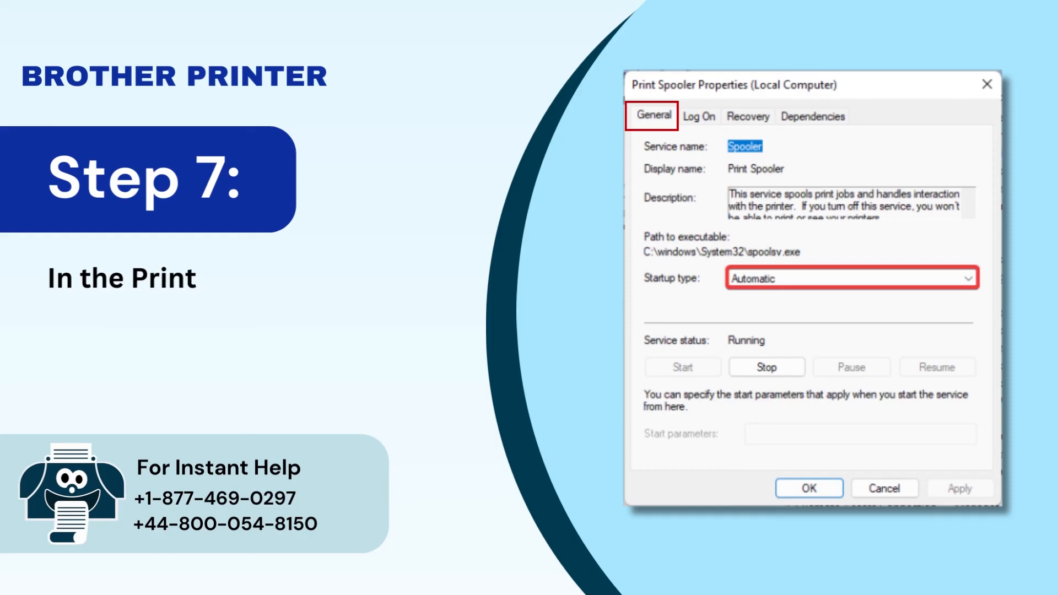